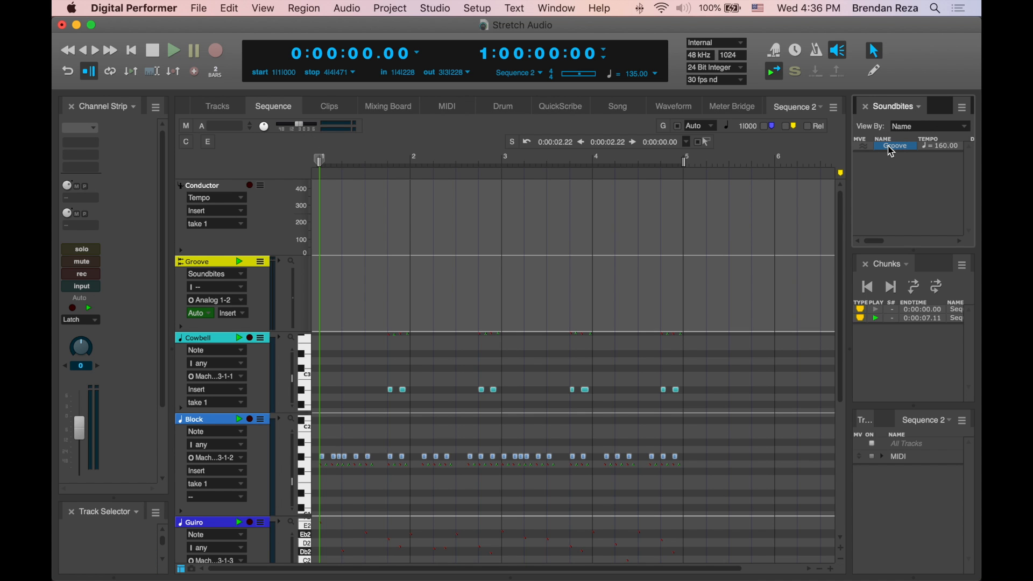
pyautogui.moveTo(687, 224)
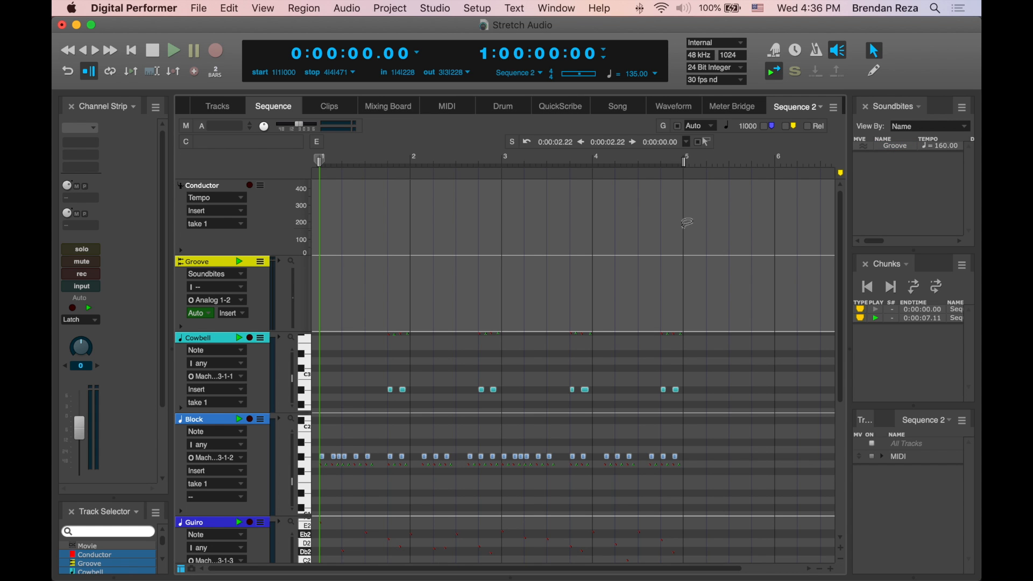
# - Start playback of Sequence 2 to audition the percussion tracks with Groove still empty
pyautogui.click(173, 50)
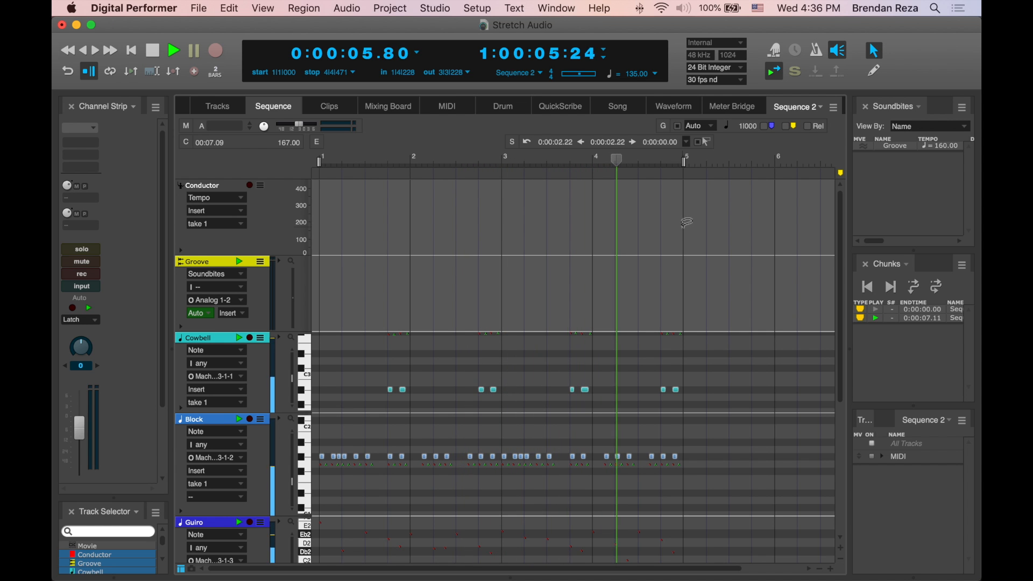
pyautogui.click(132, 50)
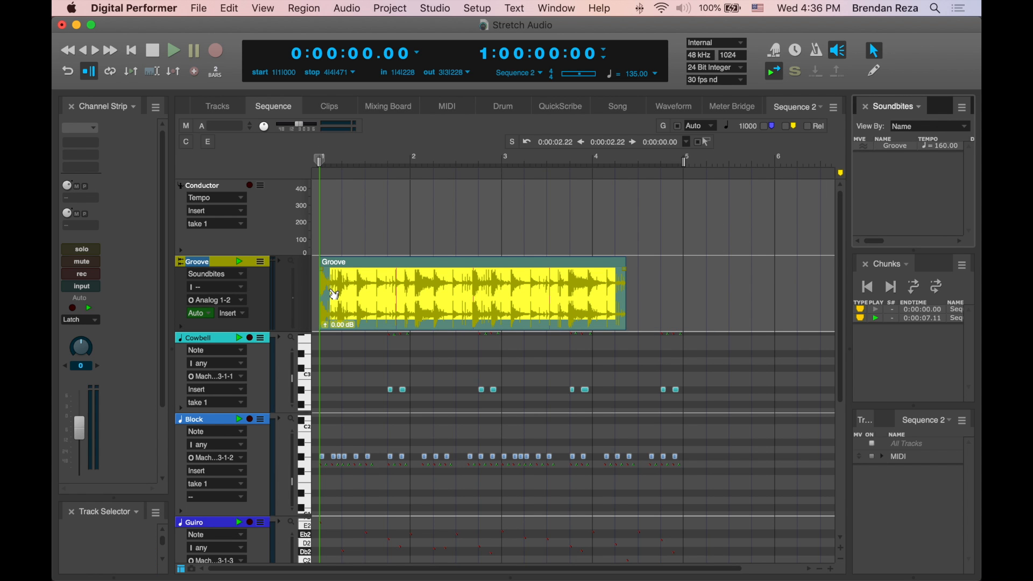
pyautogui.click(174, 50)
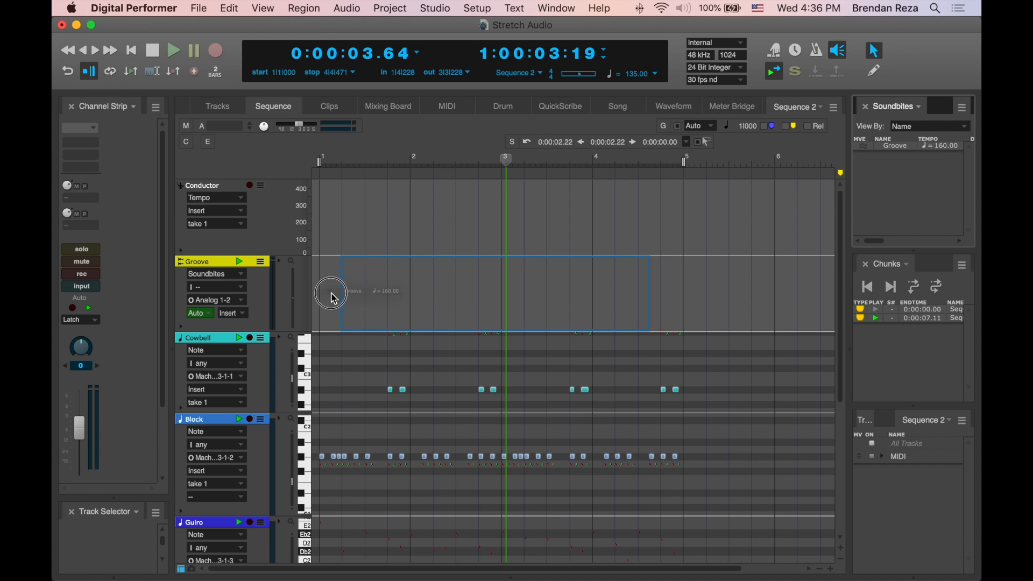
# - Drop the Groove soundbite at bar 1 with tempo conforming, then play it back
pyautogui.click(173, 50)
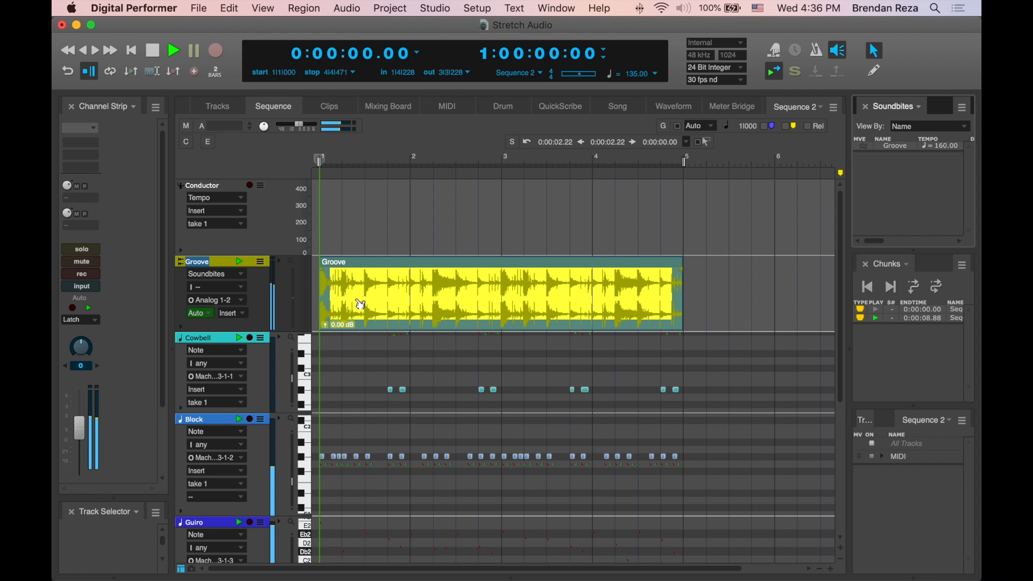
pyautogui.click(173, 50)
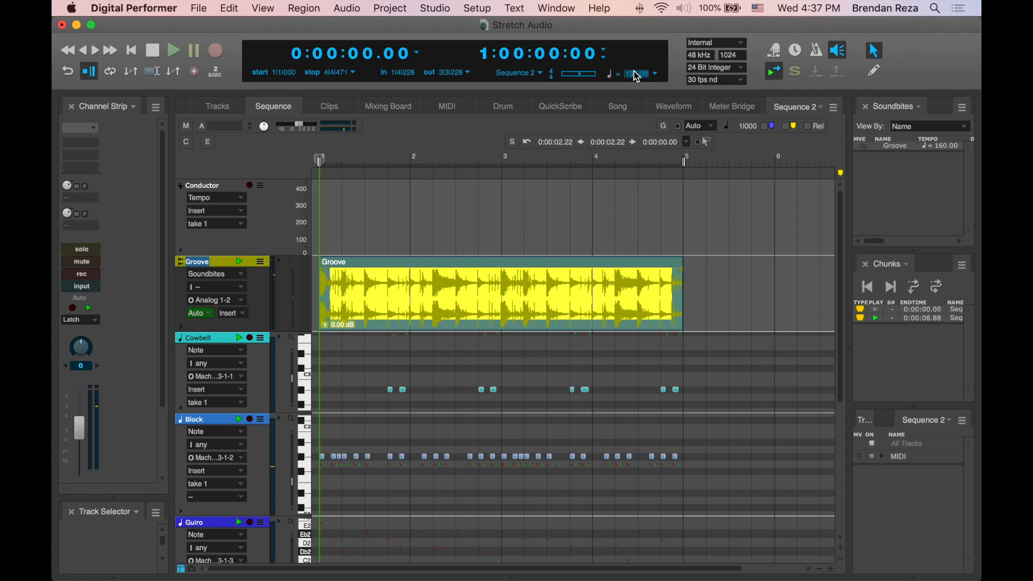
# - Audition the groove at a faster tempo, then at 110 BPM from the start
pyautogui.click(174, 50)
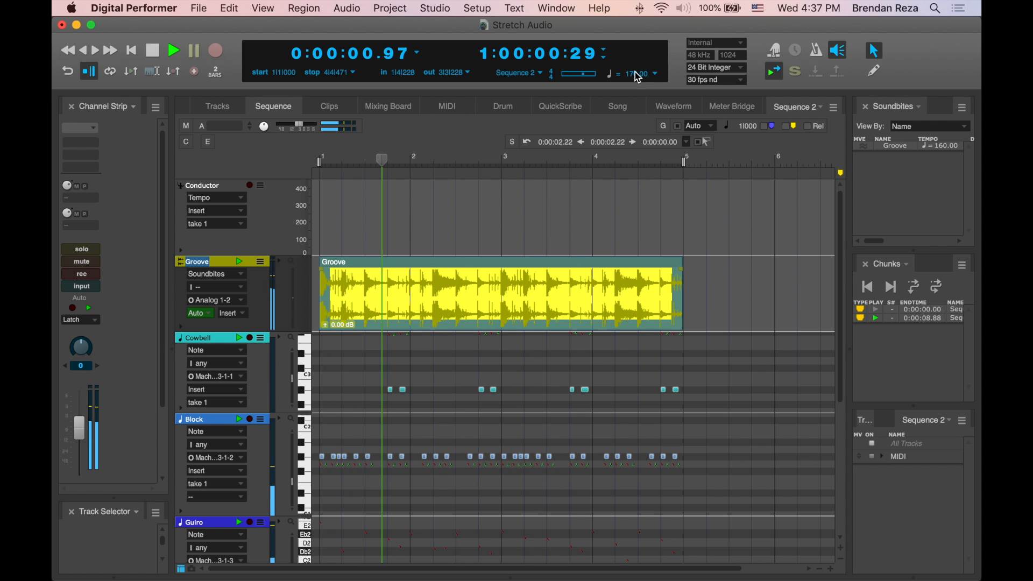
pyautogui.click(173, 49)
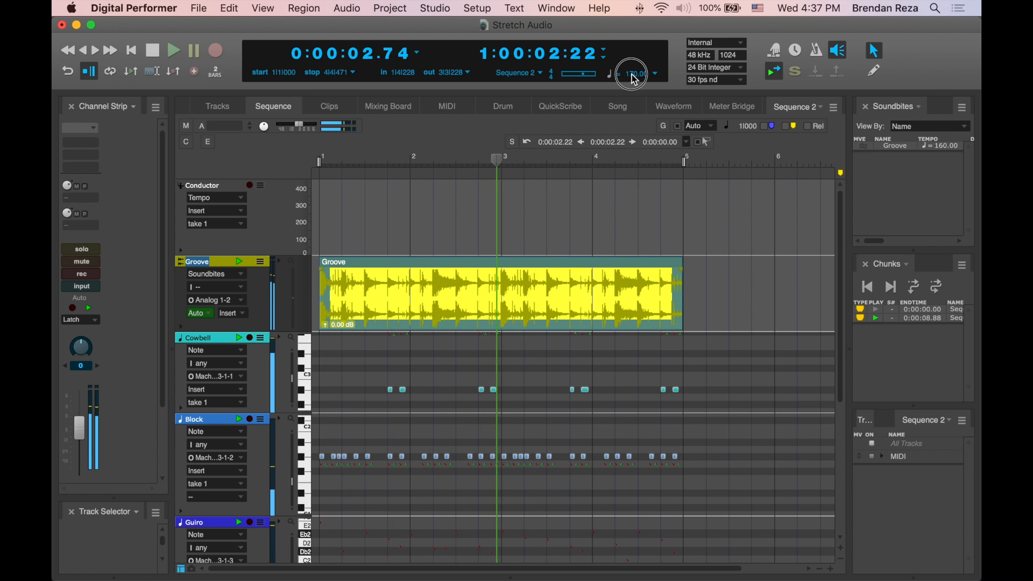
pyautogui.click(152, 50)
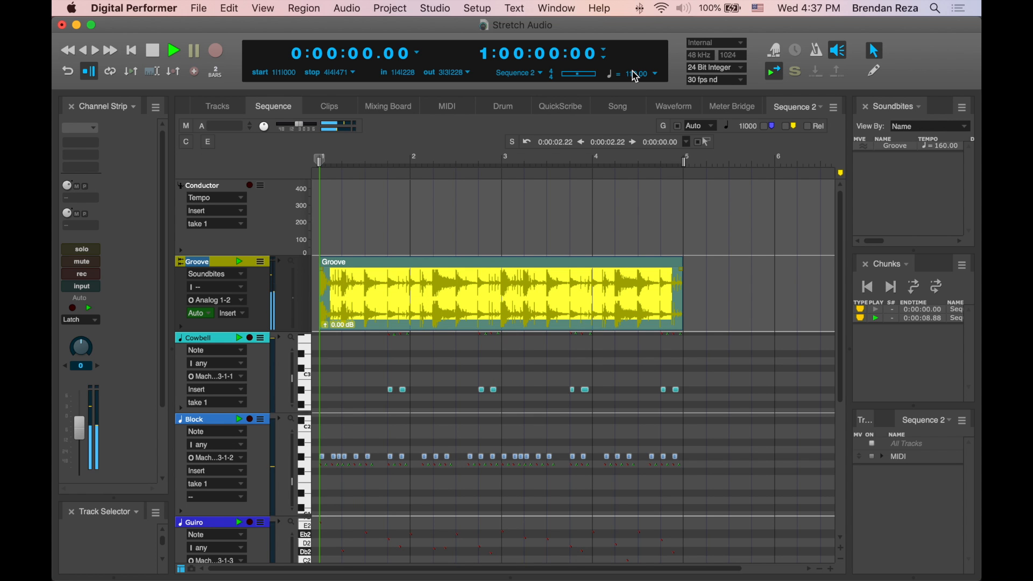
pyautogui.click(173, 50)
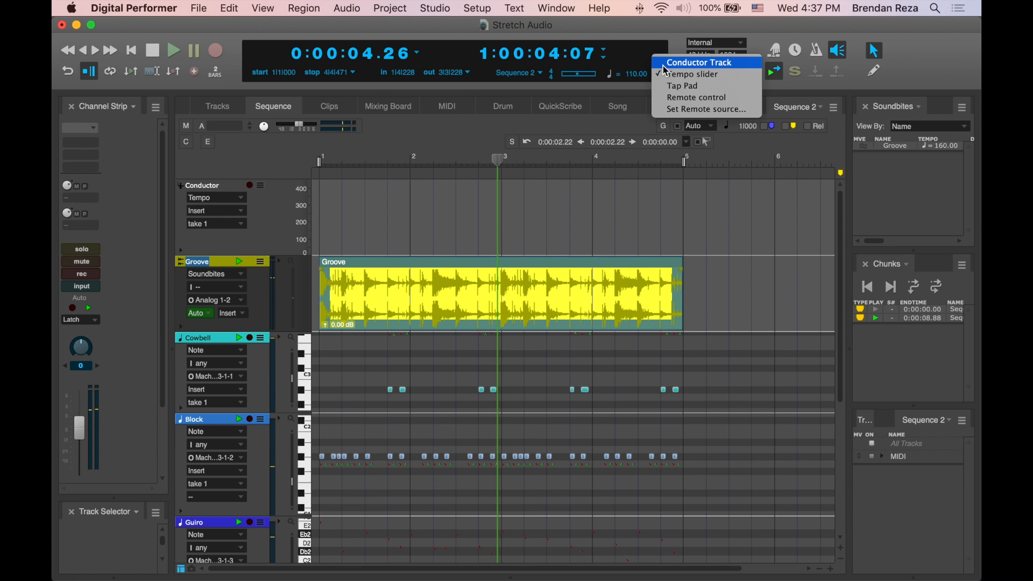
# - Use Conductor Track as tempo source, draw a rising ramp to bar 5, and play
pyautogui.click(698, 62)
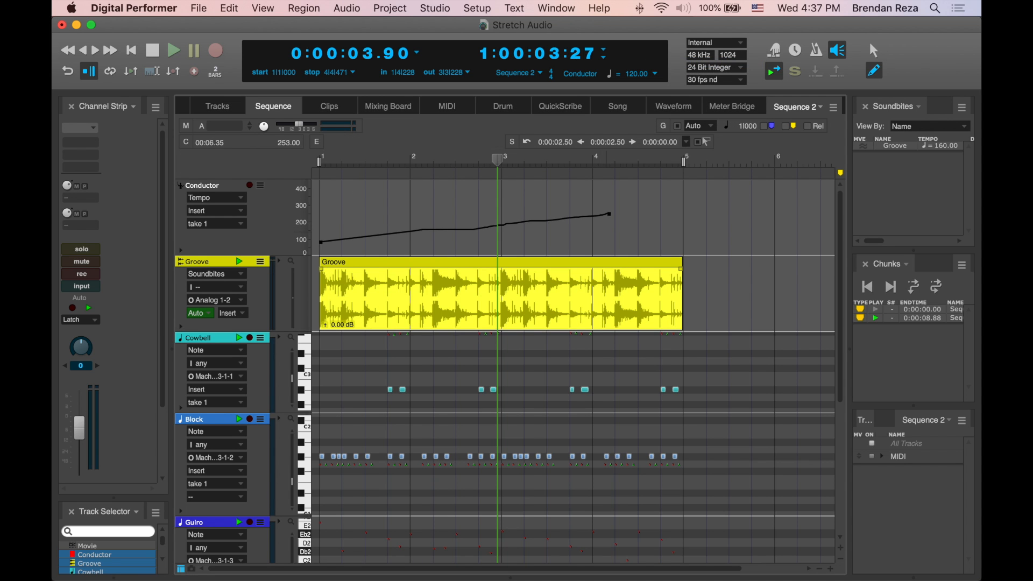
pyautogui.click(130, 50)
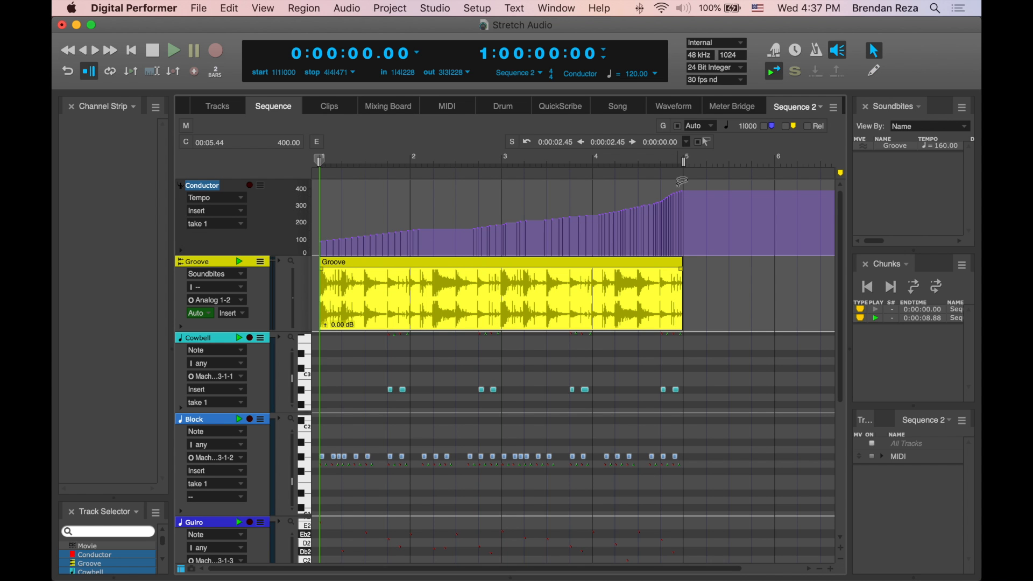
pyautogui.click(173, 51)
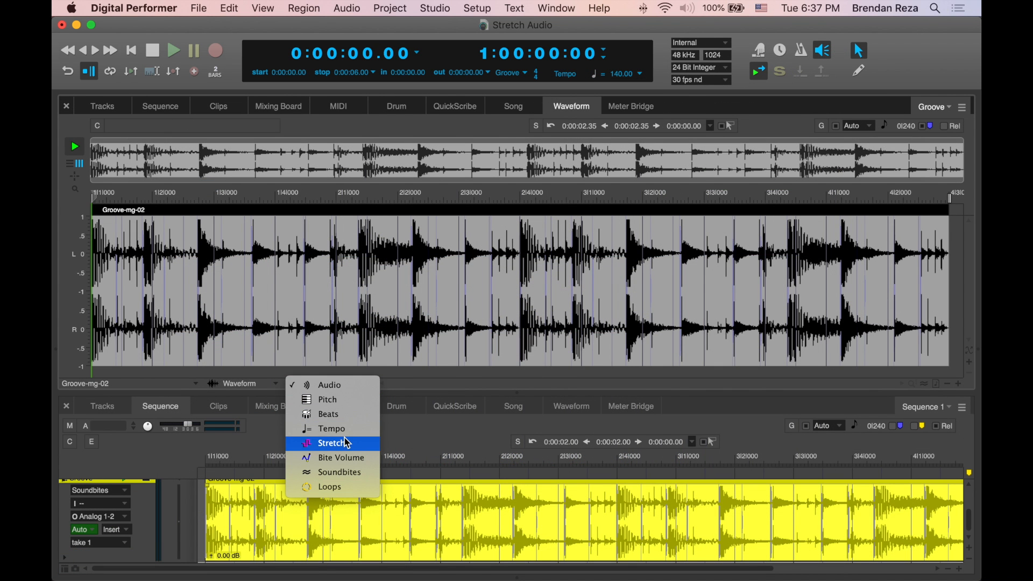
# - Switch the Waveform editor's layer menu to Stretch for the Groove soundbite
pyautogui.click(332, 442)
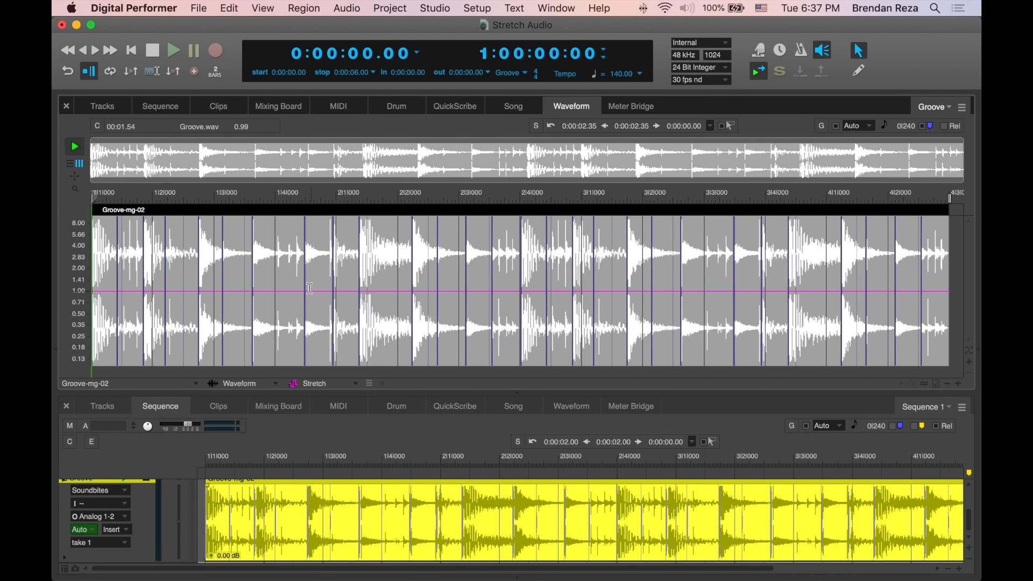